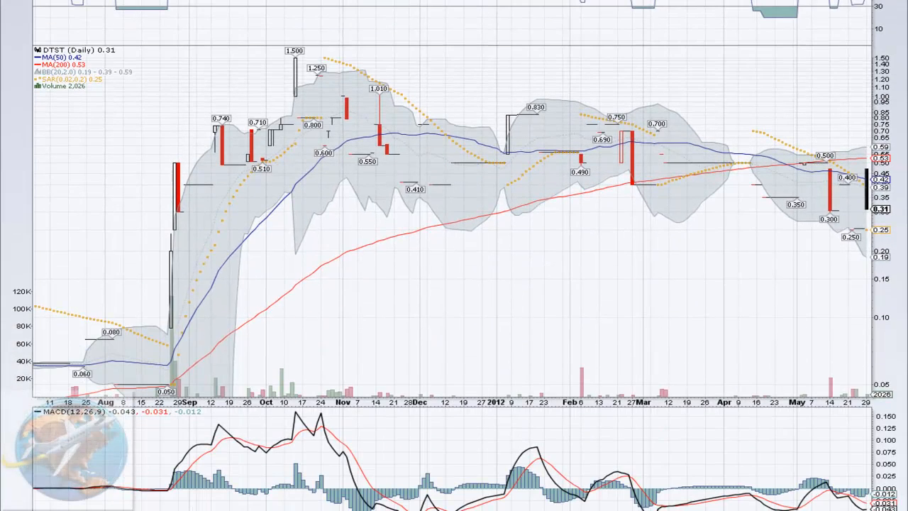
mouse_move(895, 240)
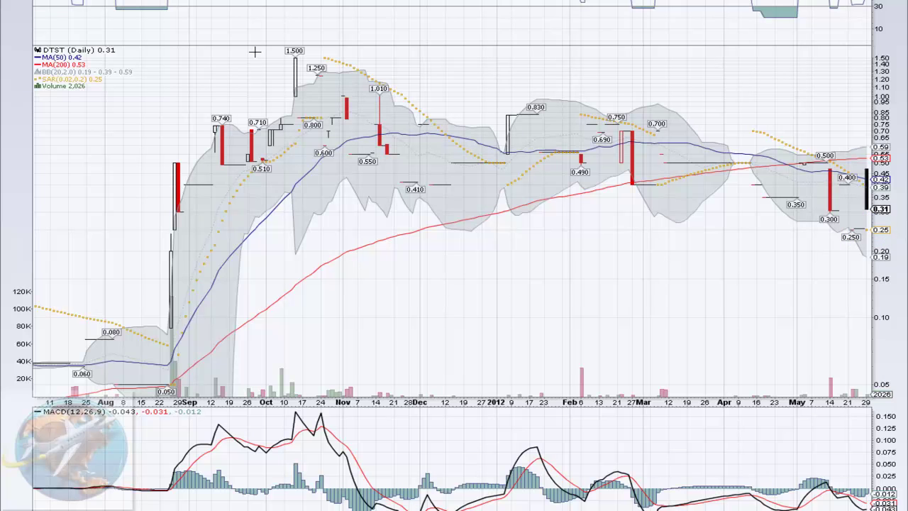
mouse_move(614, 269)
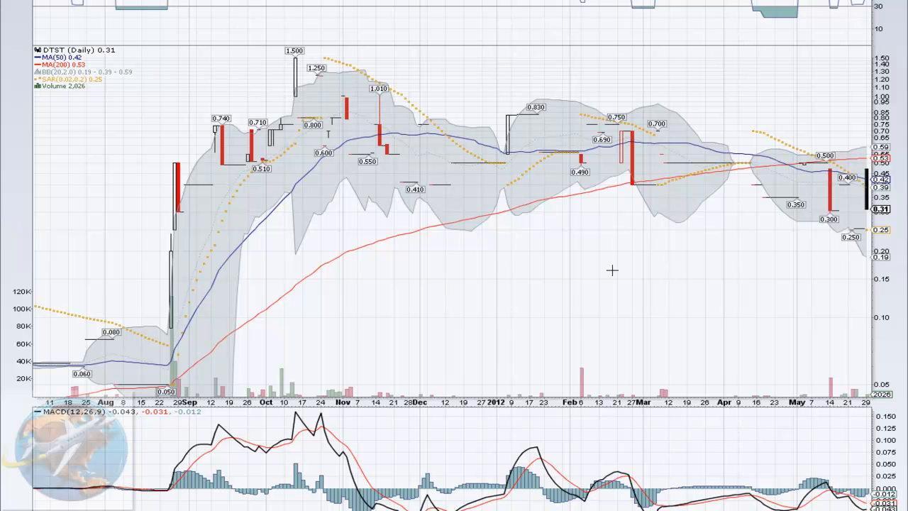
- Draw a green horizontal support line at the 0.25 price level on the DTST chart
left_click(608, 231)
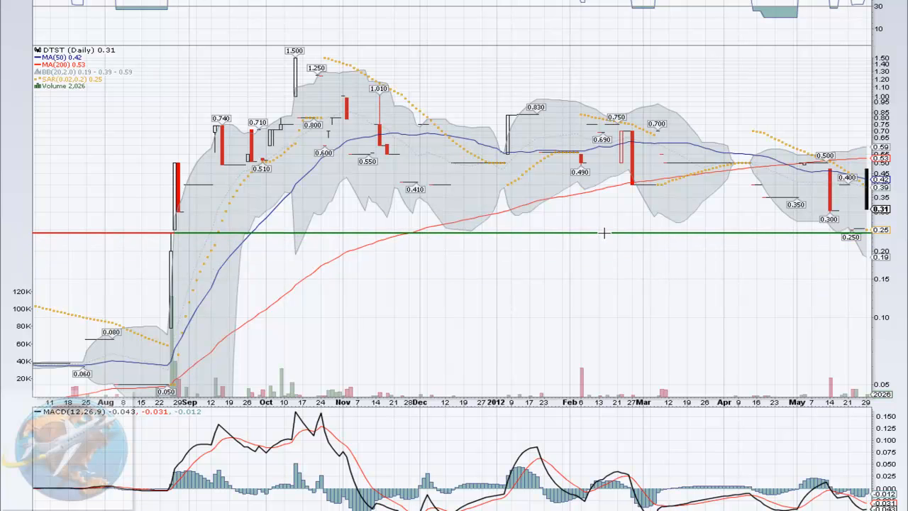
mouse_move(588, 350)
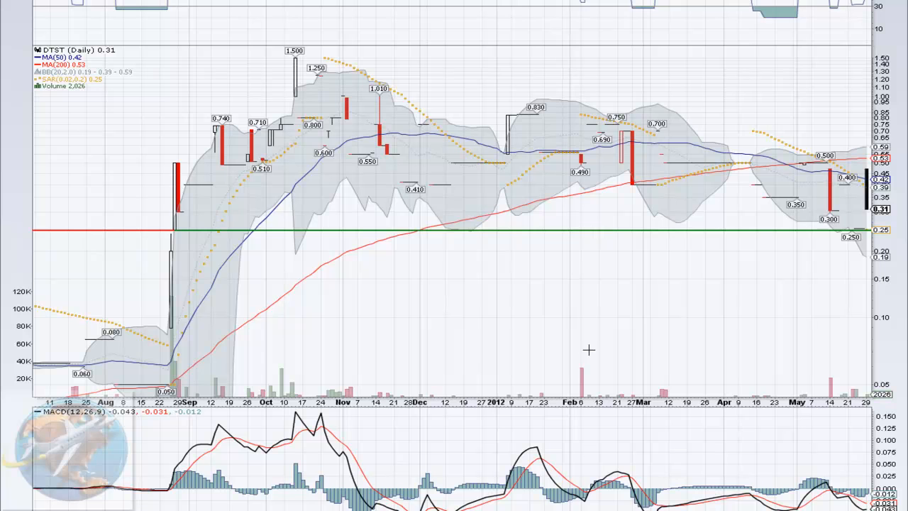
mouse_move(287, 96)
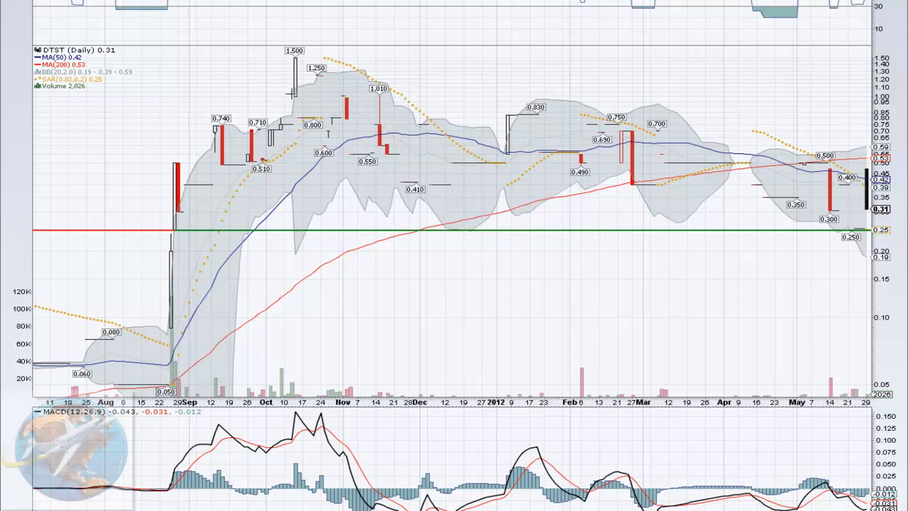
left_click_drag(295, 64, 844, 173)
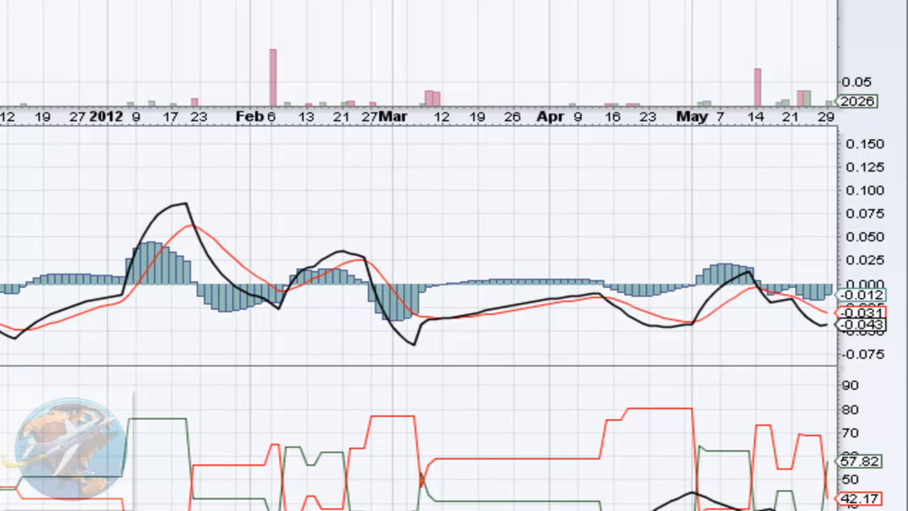
scroll("down", 3)
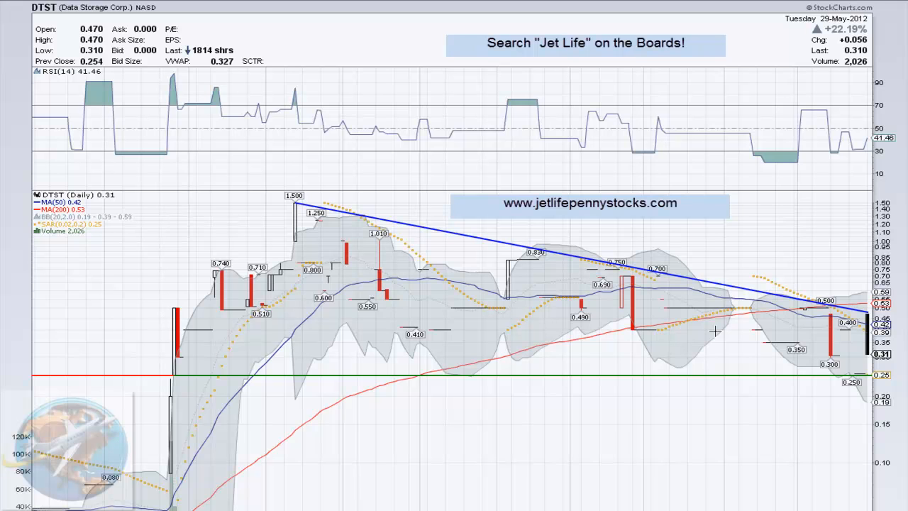
mouse_move(788, 257)
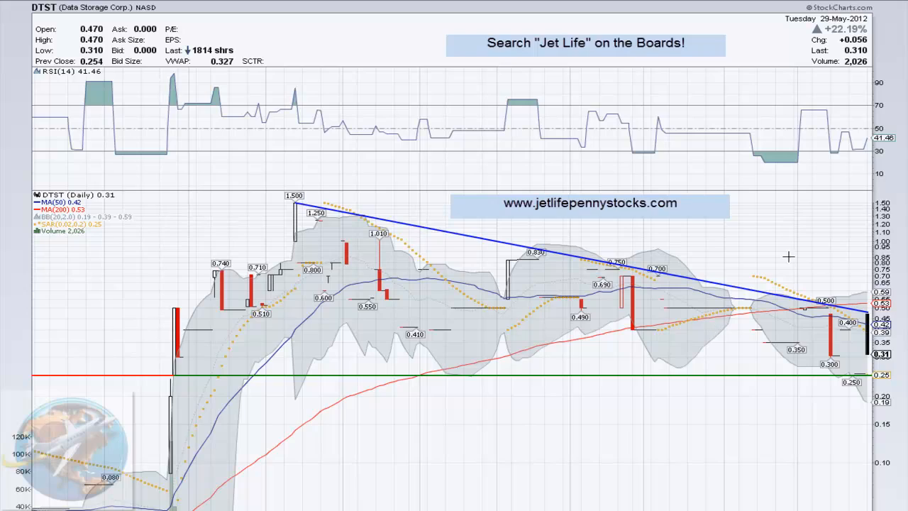